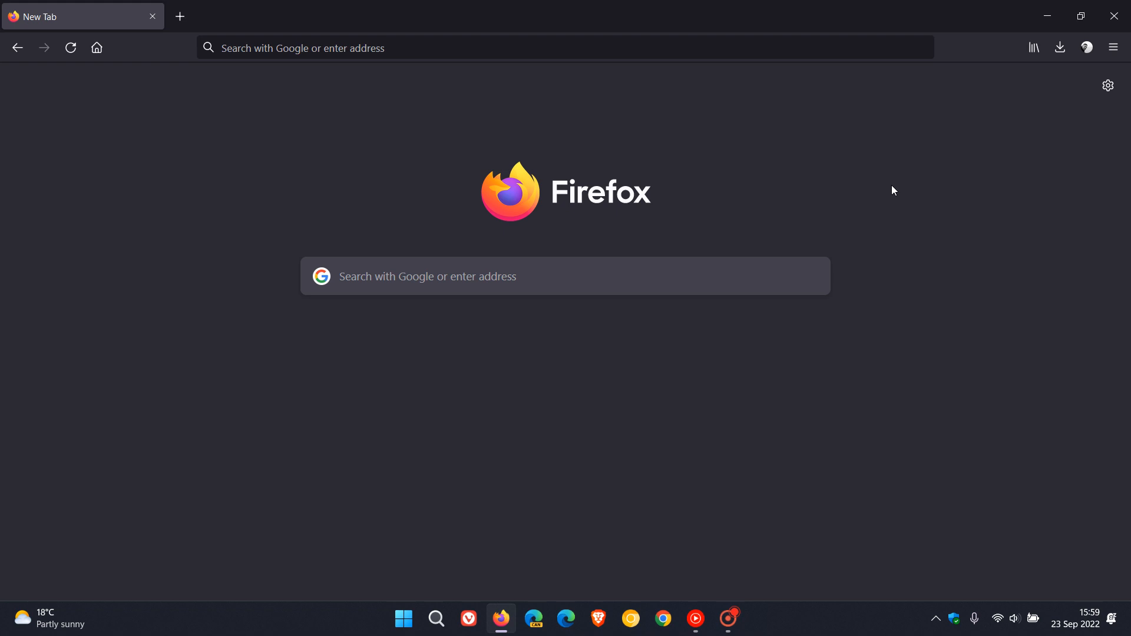
{"action": "mouse_move", "coordinate": [640, 113]}
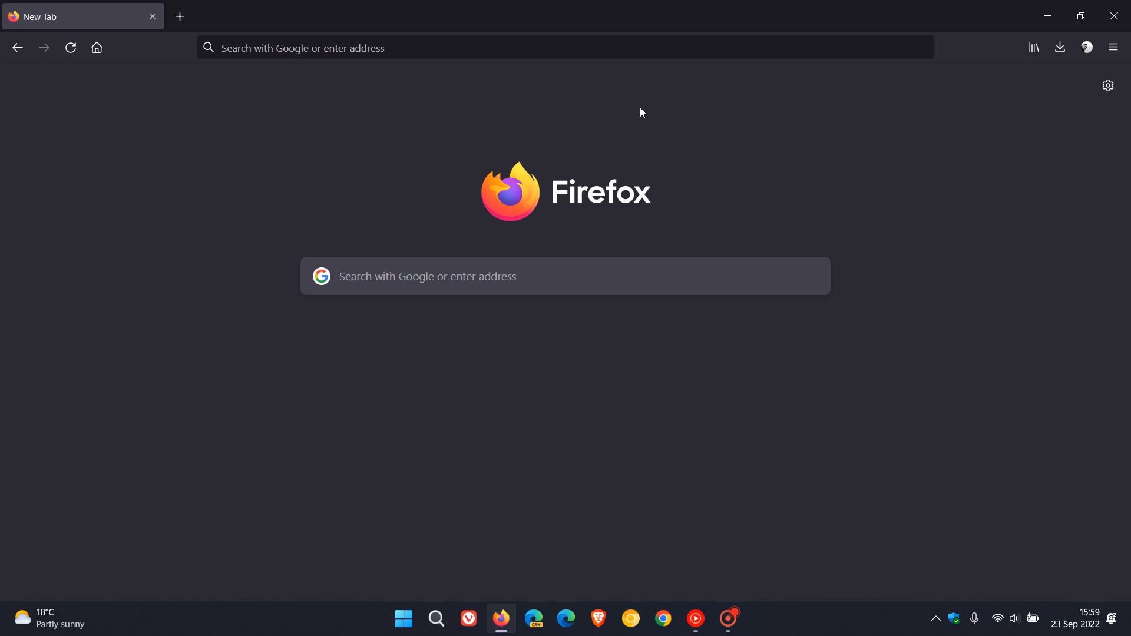
{"action": "mouse_move", "coordinate": [771, 210]}
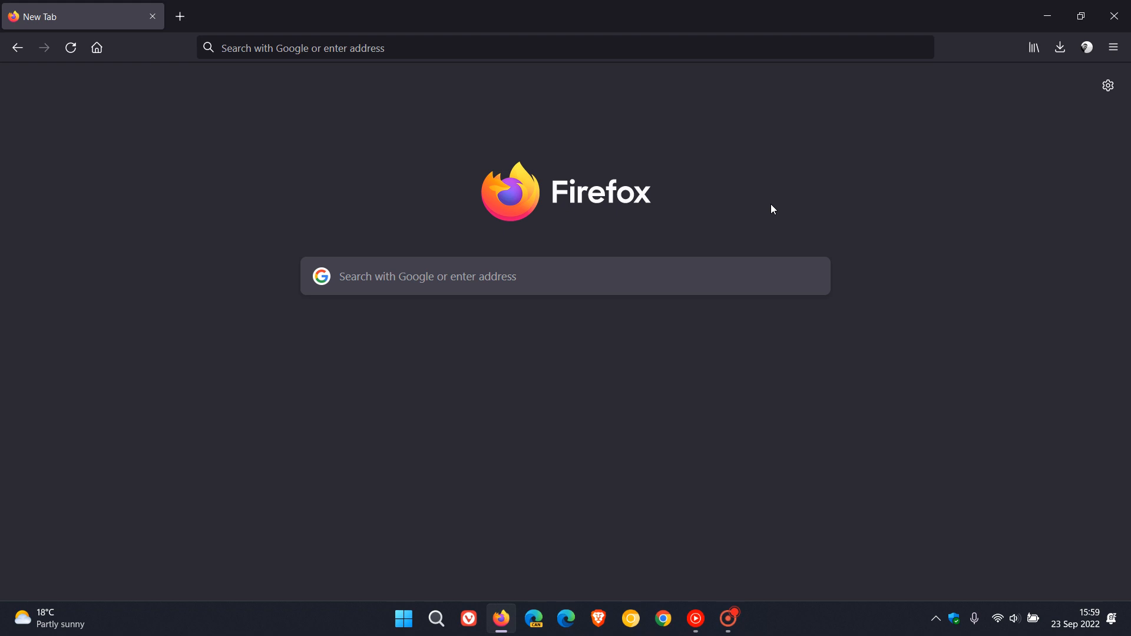
{"action": "mouse_move", "coordinate": [872, 179]}
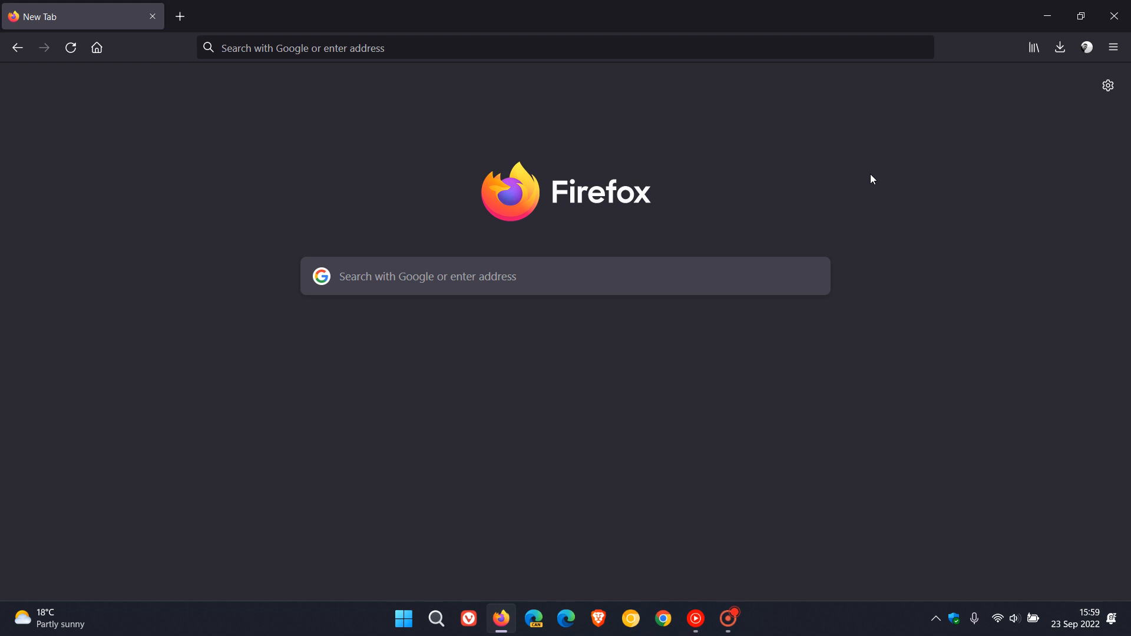
{"action": "mouse_move", "coordinate": [885, 179]}
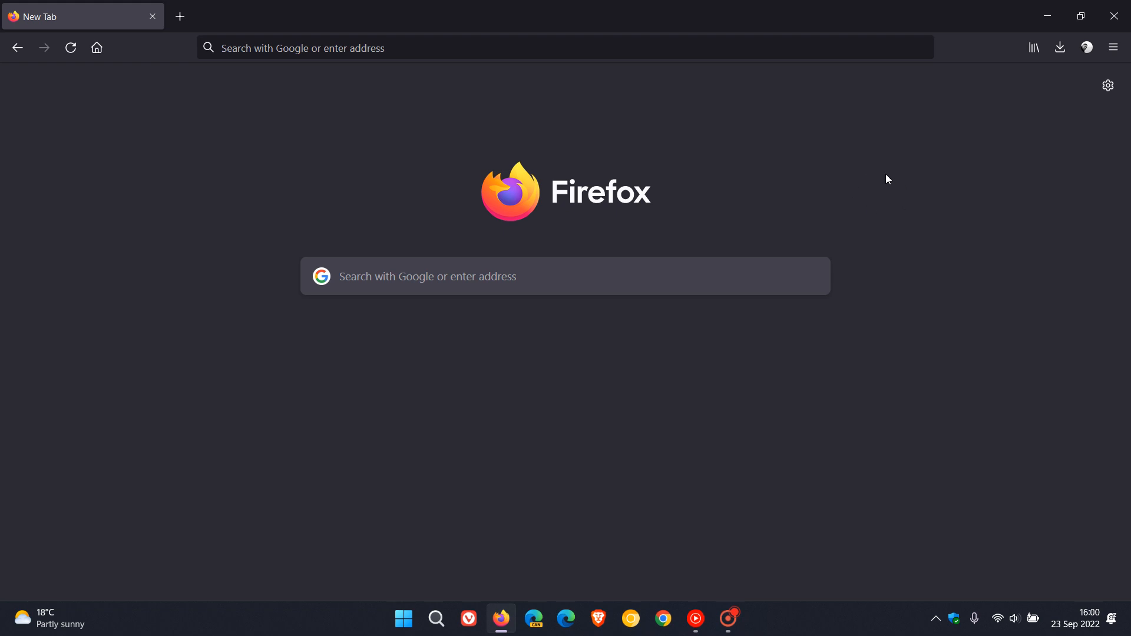
{"action": "mouse_move", "coordinate": [894, 180]}
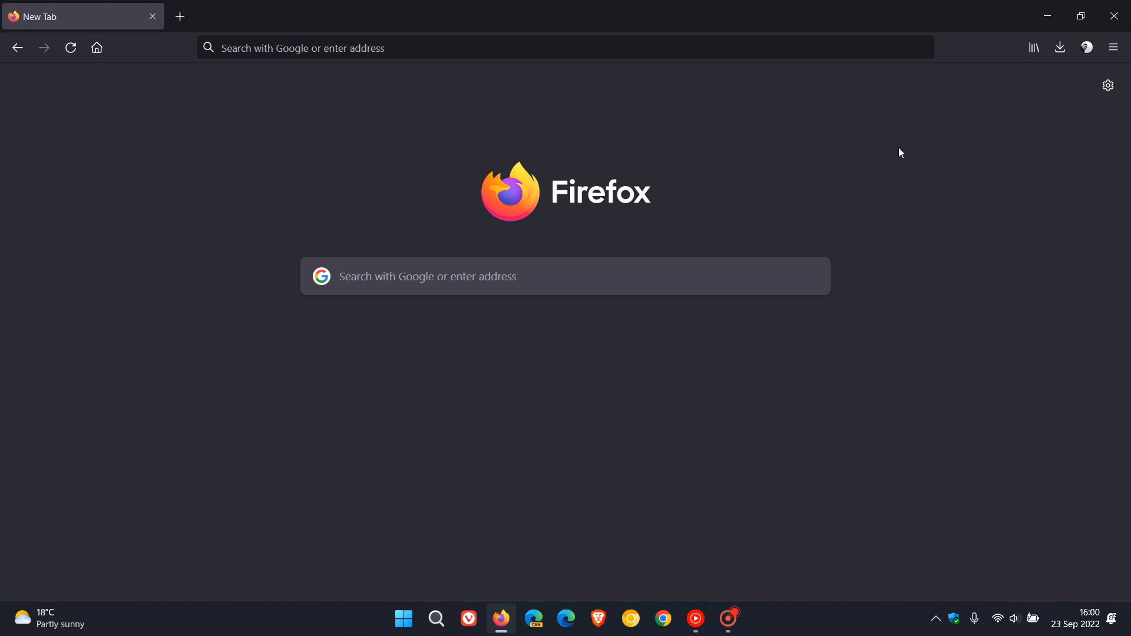
{"action": "mouse_move", "coordinate": [855, 173]}
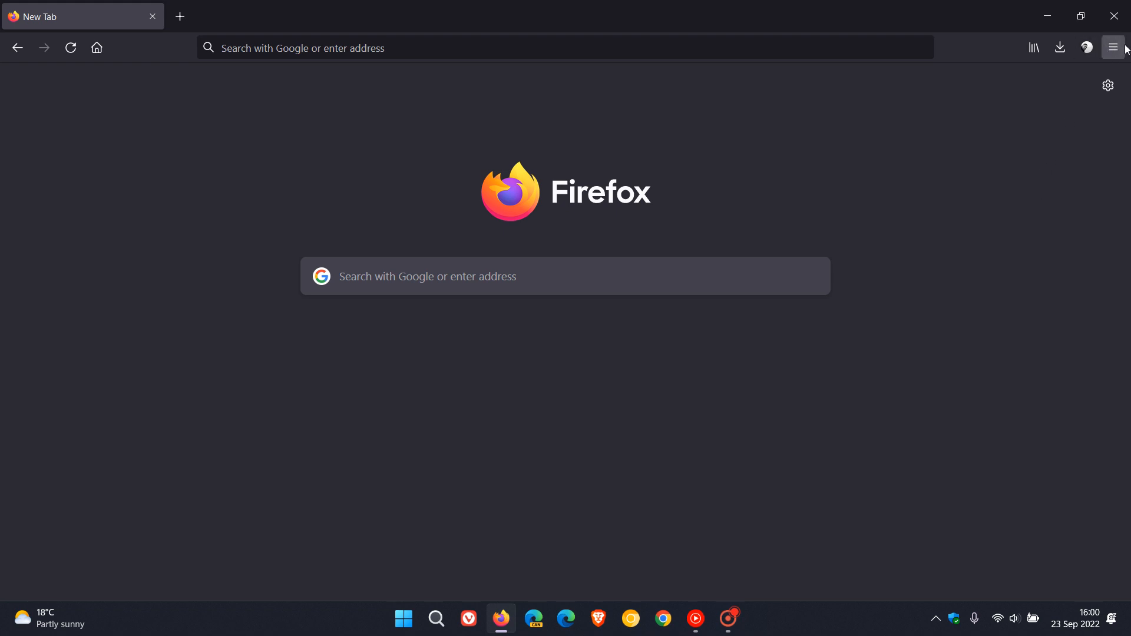
- Reach About Firefox via Help to confirm version 105.0.1 (64-bit) is up to date
{"action": "left_click", "coordinate": [1110, 47]}
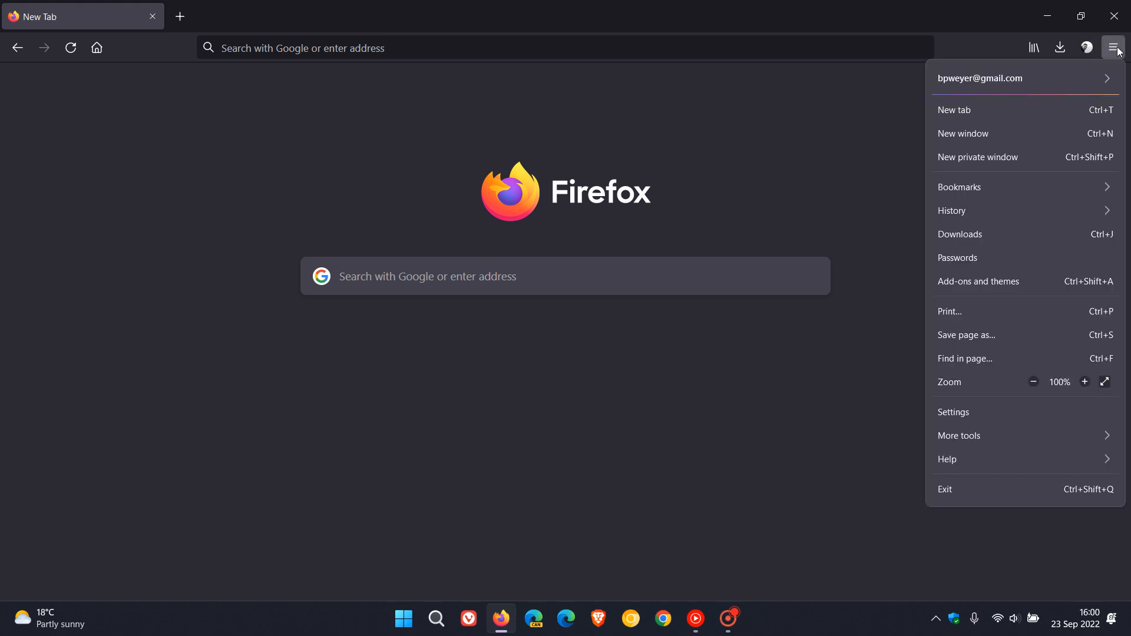
{"action": "left_click", "coordinate": [947, 458]}
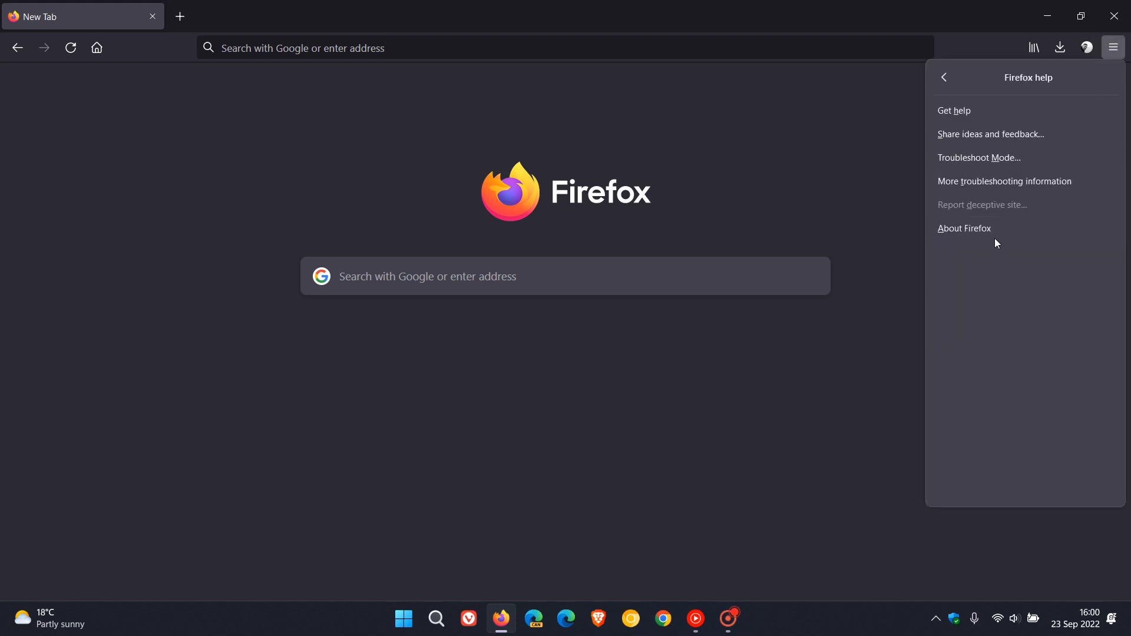
{"action": "left_click", "coordinate": [965, 228]}
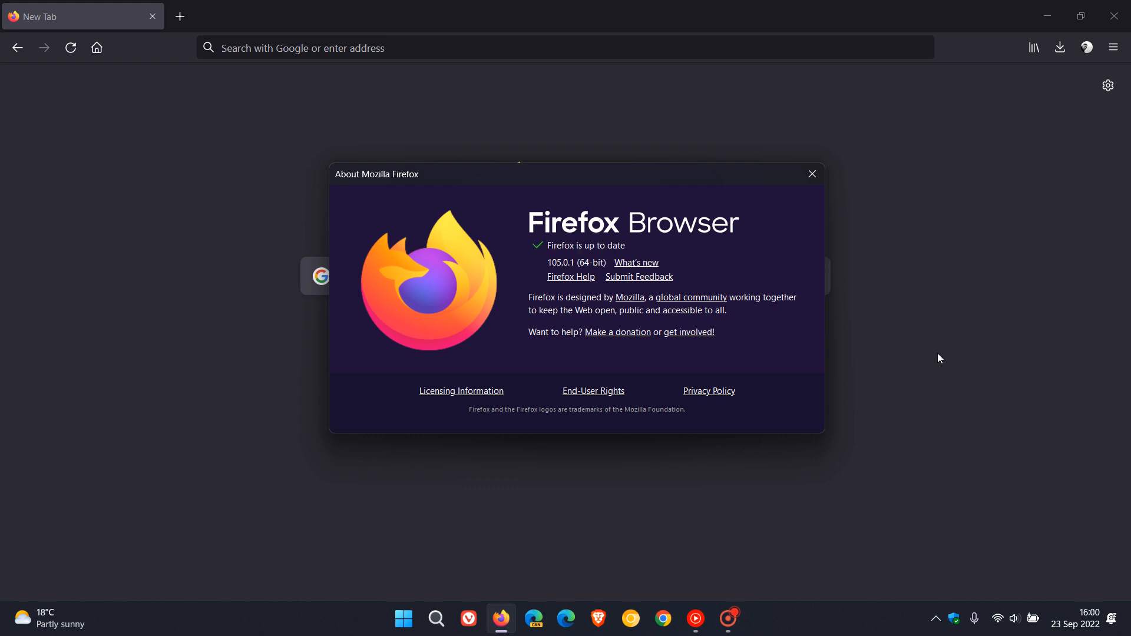
{"action": "mouse_move", "coordinate": [612, 336]}
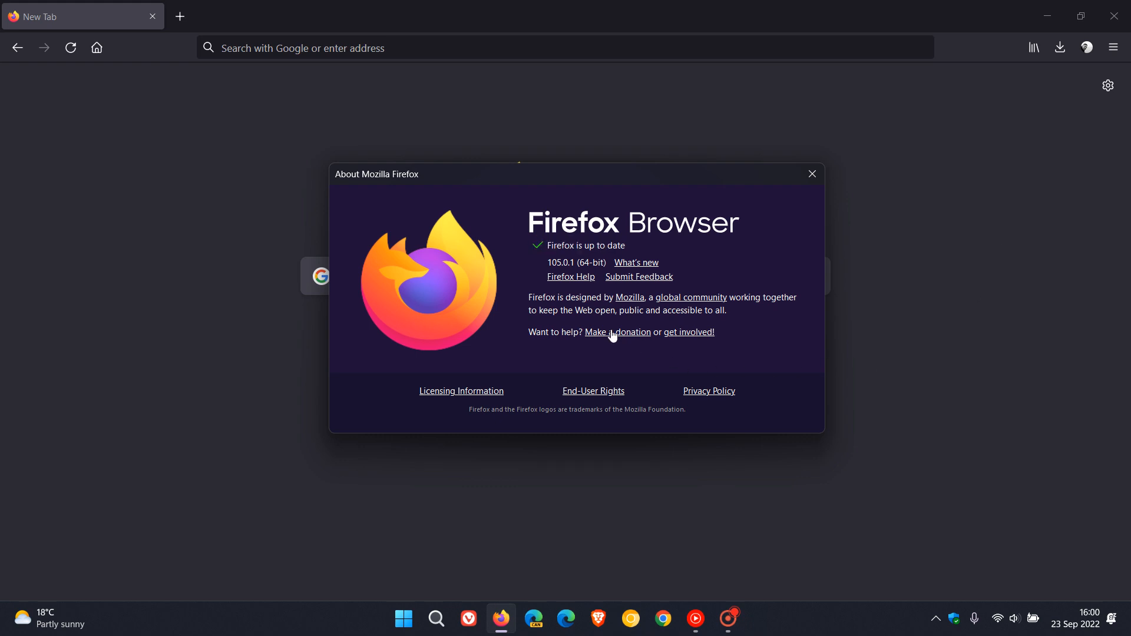
{"action": "mouse_move", "coordinate": [562, 291]}
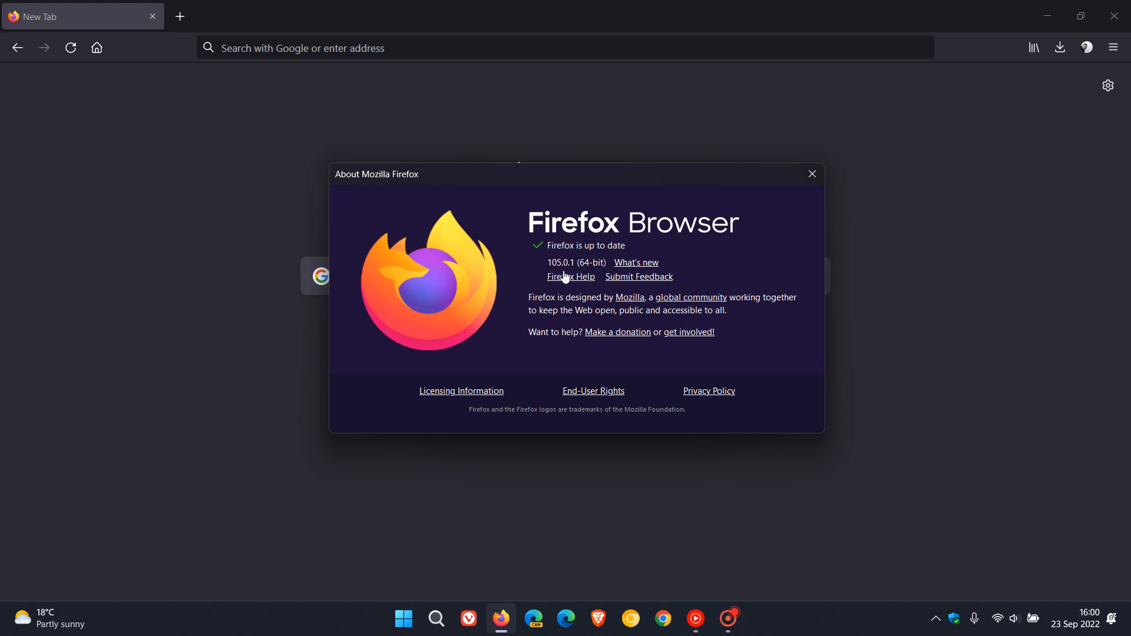
{"action": "mouse_move", "coordinate": [577, 269]}
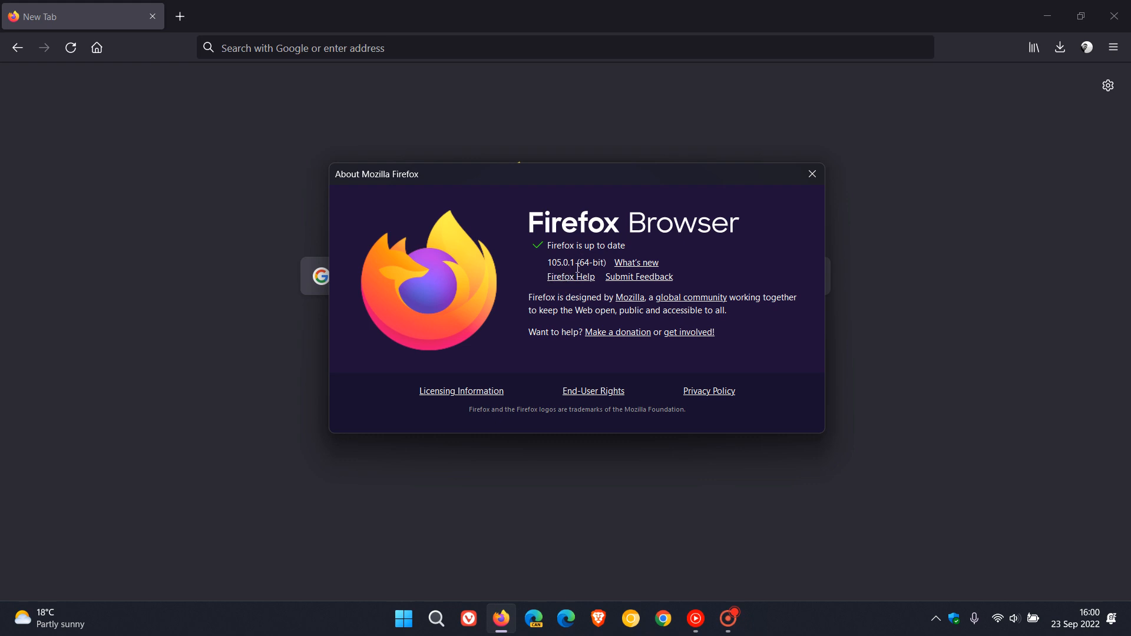
{"action": "mouse_move", "coordinate": [756, 269]}
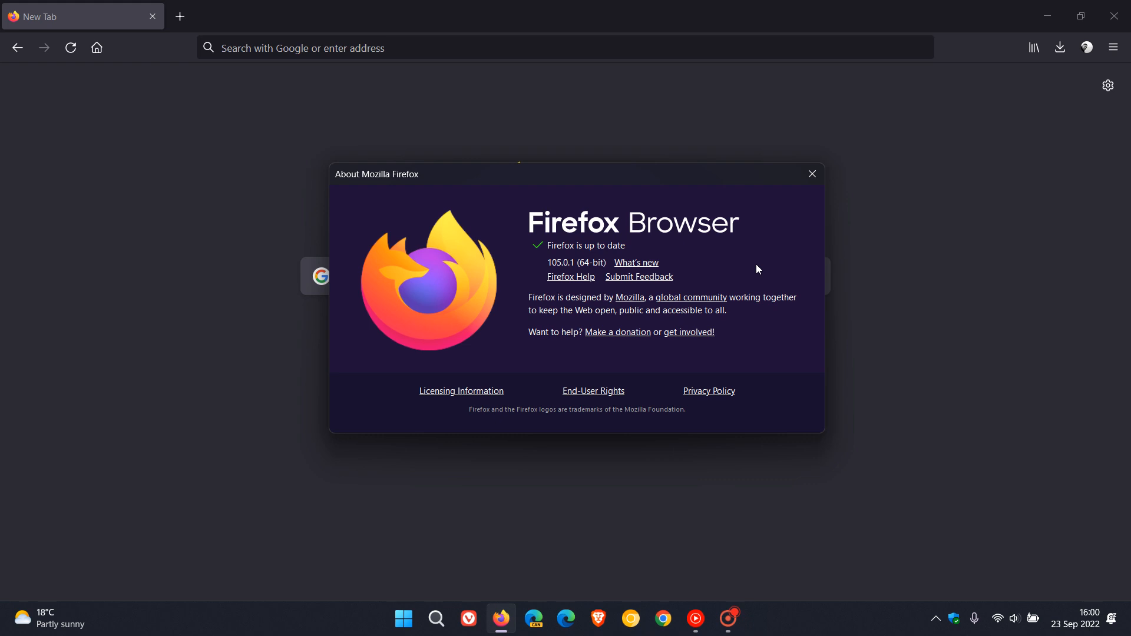
{"action": "mouse_move", "coordinate": [646, 268]}
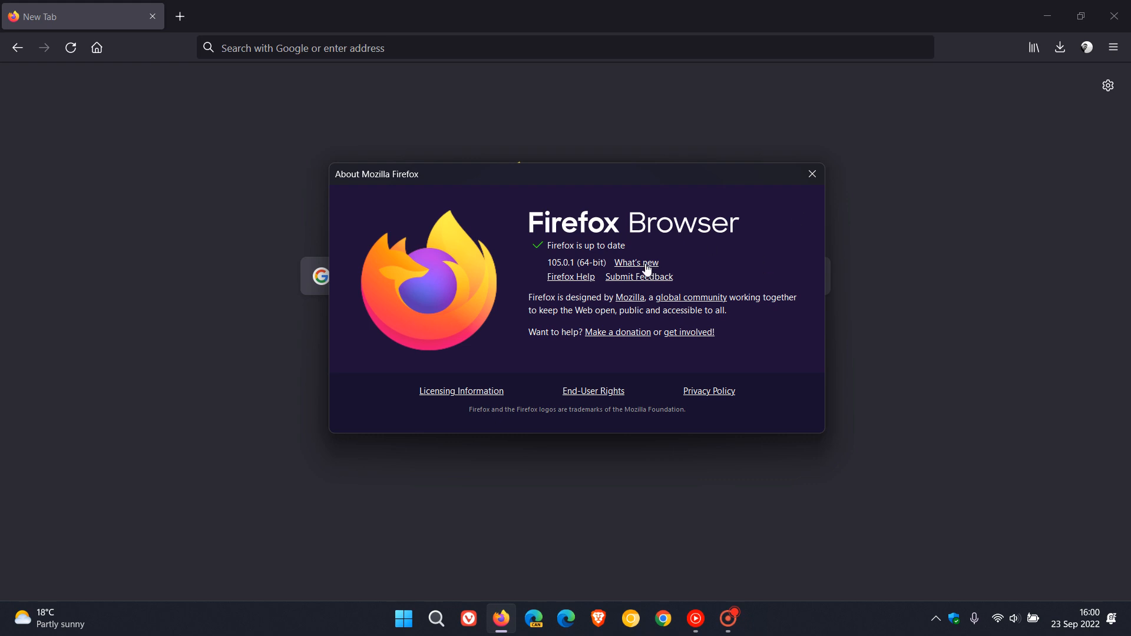
- Read the 105.0.1 release notes' Fixed entry on new-window focus, then return to New Tab
{"action": "left_click", "coordinate": [635, 261]}
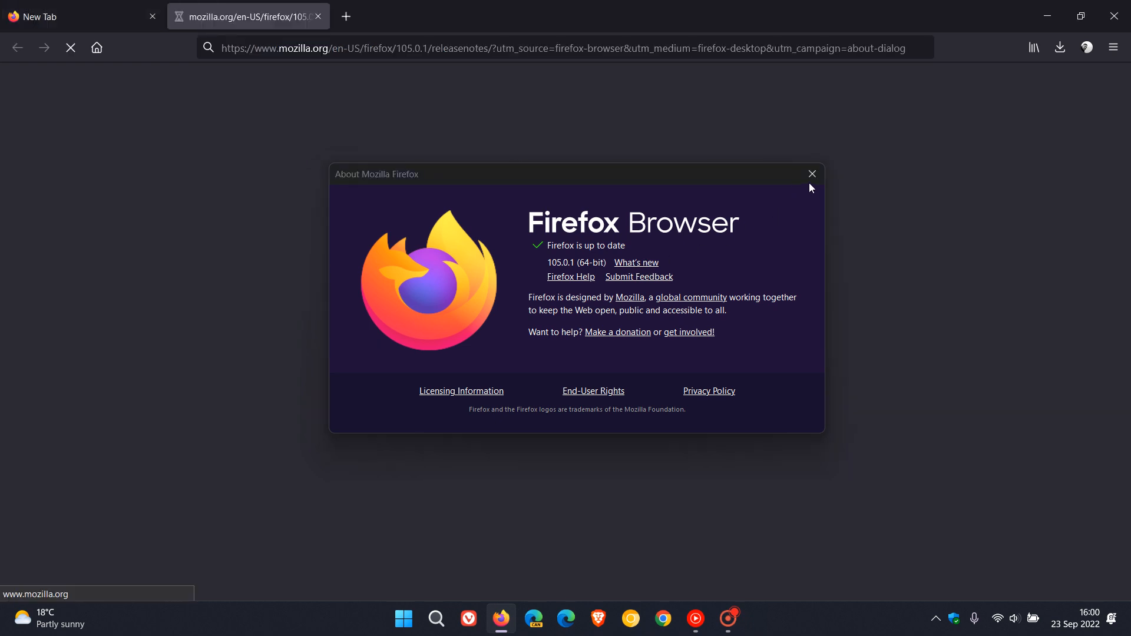
{"action": "left_click", "coordinate": [810, 175]}
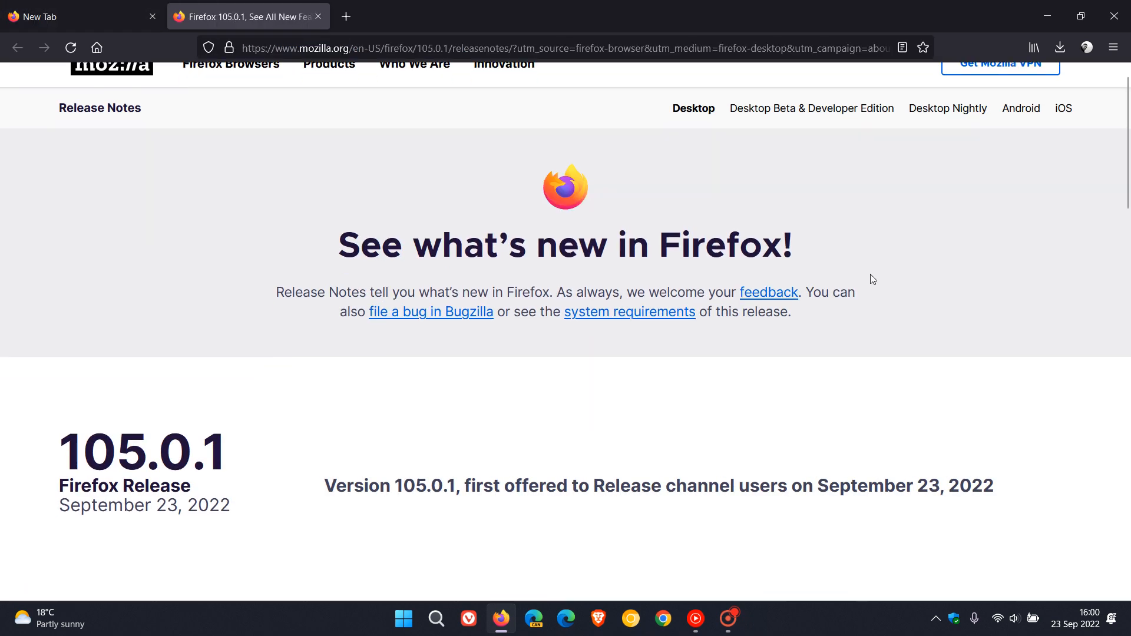
{"action": "scroll", "scroll_direction": "down", "scroll_amount": 3}
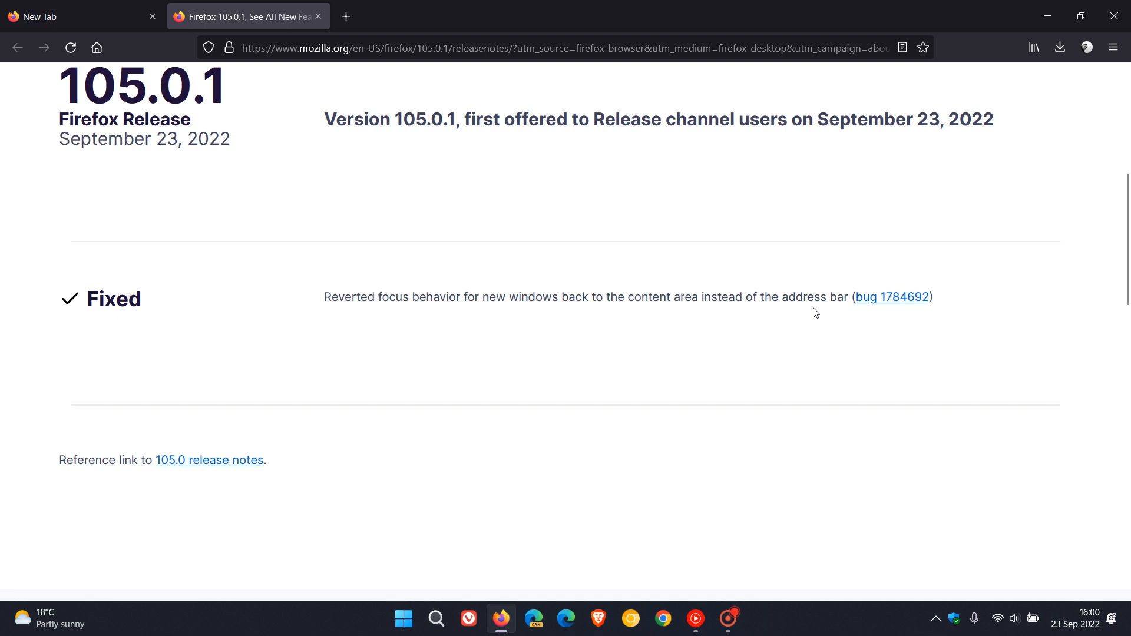
{"action": "mouse_move", "coordinate": [387, 325]}
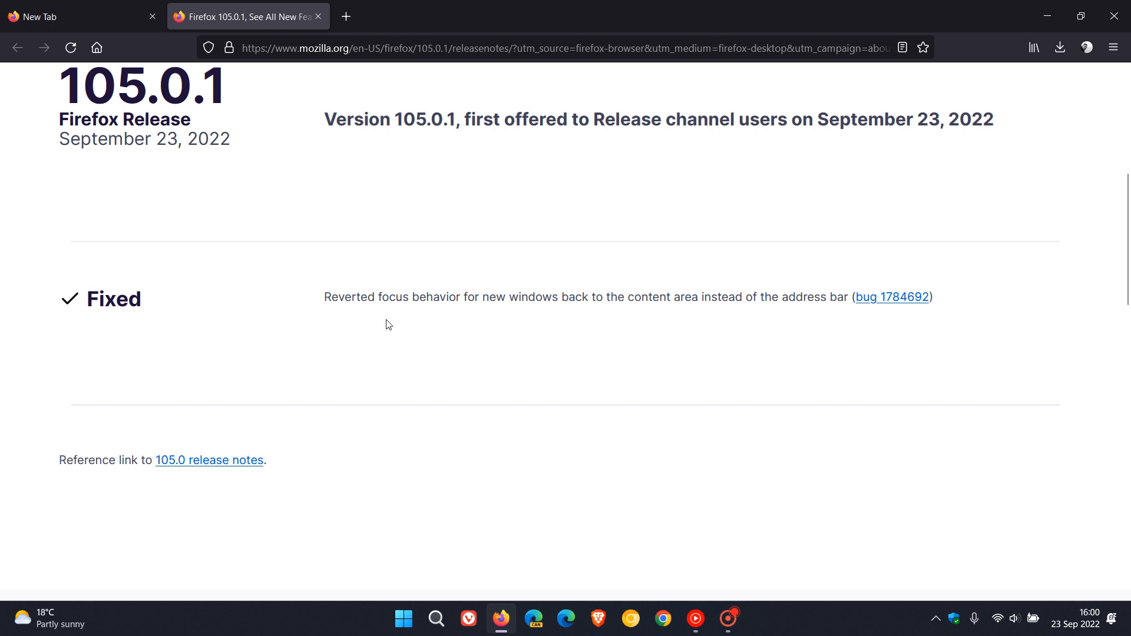
{"action": "mouse_move", "coordinate": [625, 315]}
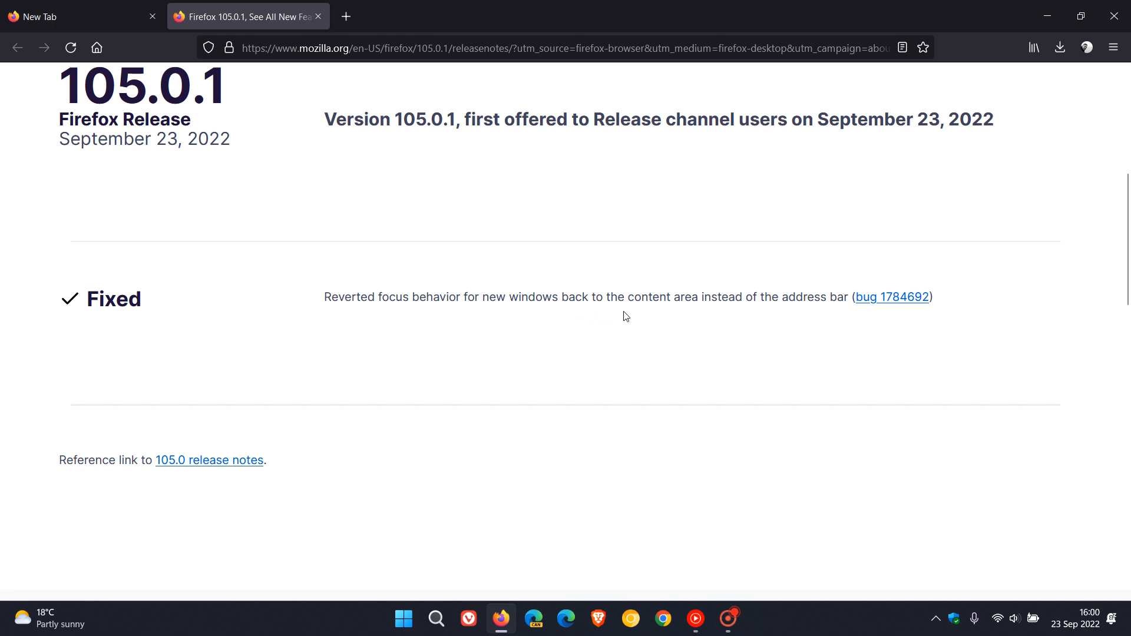
{"action": "mouse_move", "coordinate": [835, 315]}
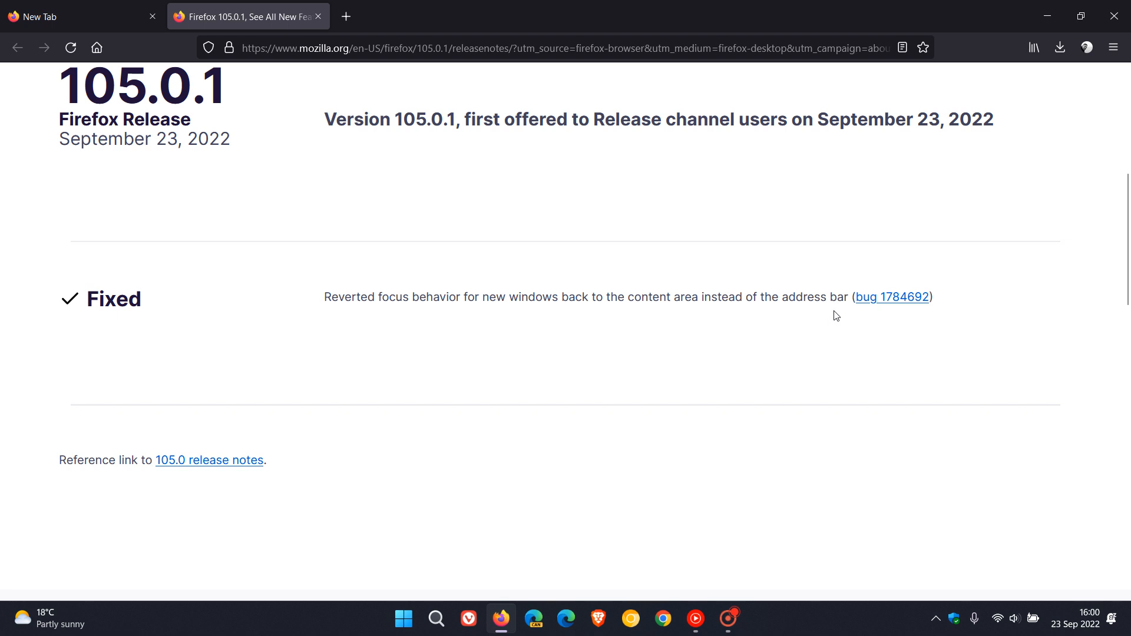
{"action": "mouse_move", "coordinate": [686, 346]}
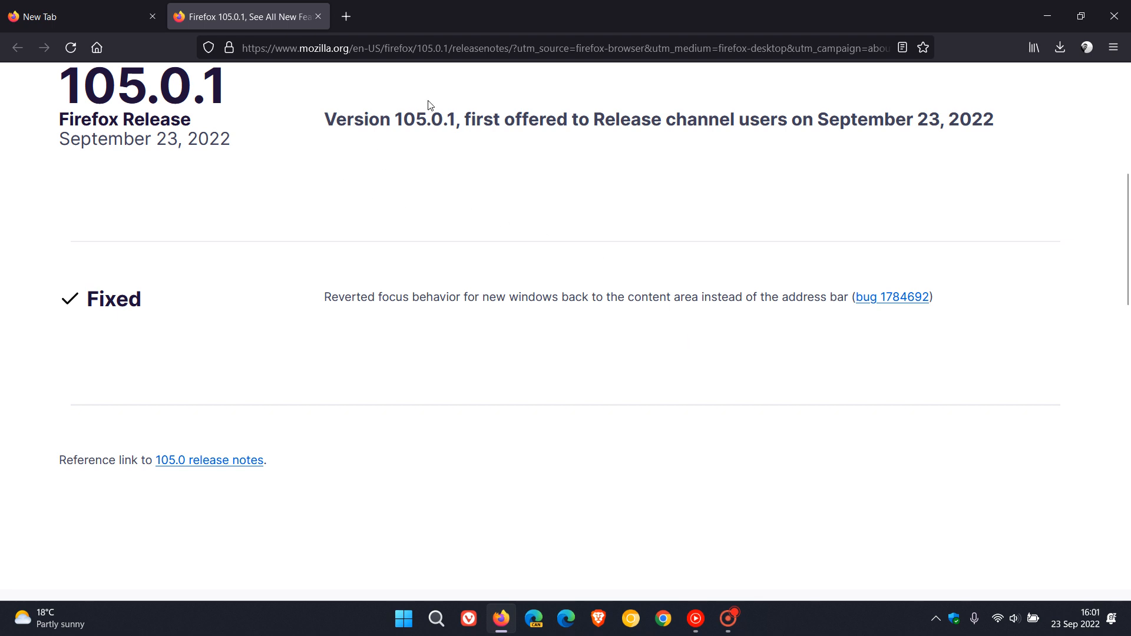
{"action": "mouse_move", "coordinate": [769, 230]}
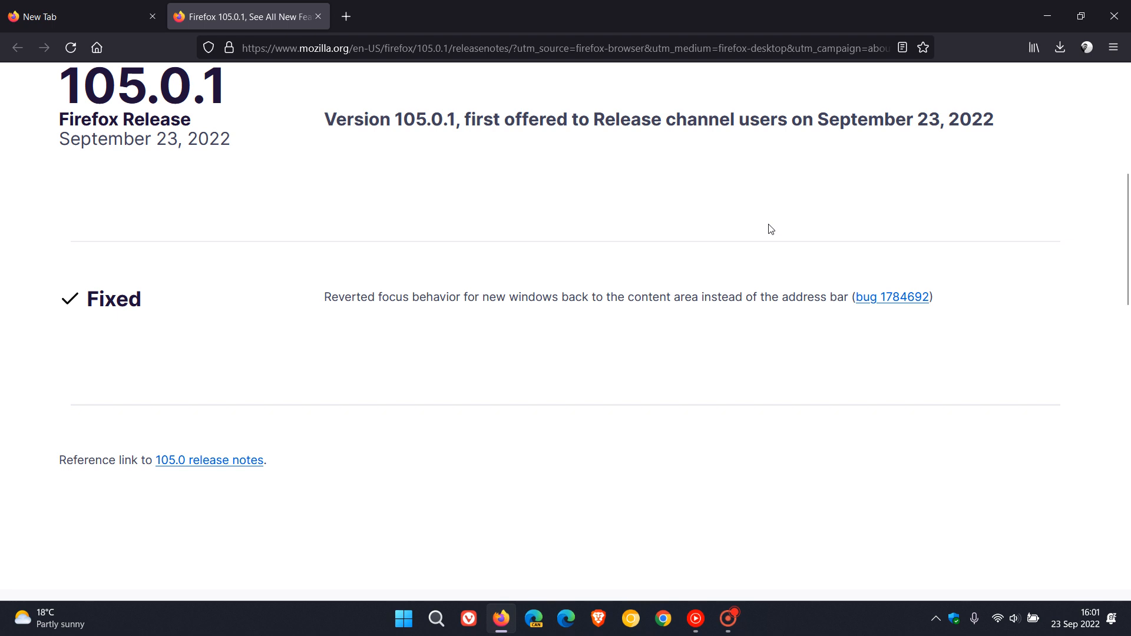
{"action": "mouse_move", "coordinate": [709, 350]}
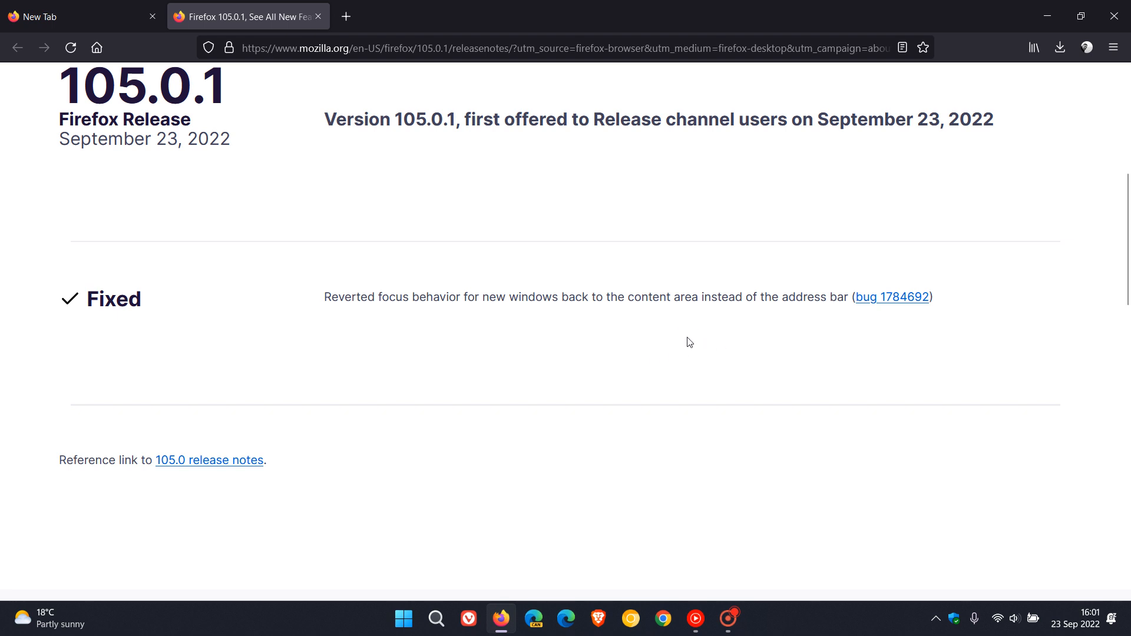
{"action": "mouse_move", "coordinate": [618, 332]}
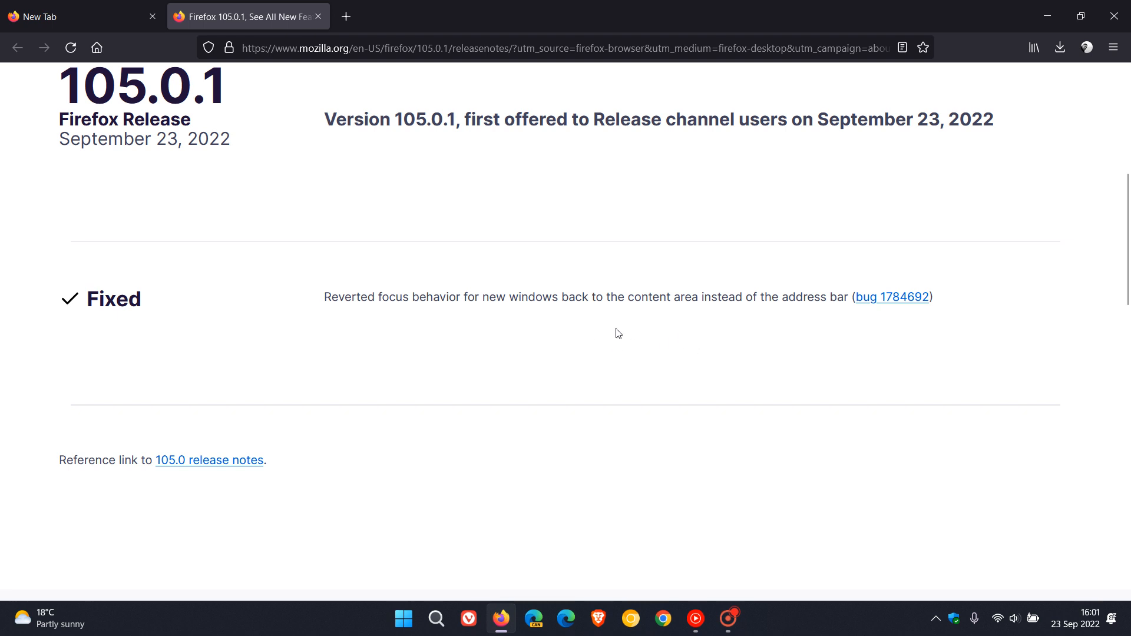
{"action": "mouse_move", "coordinate": [563, 326]}
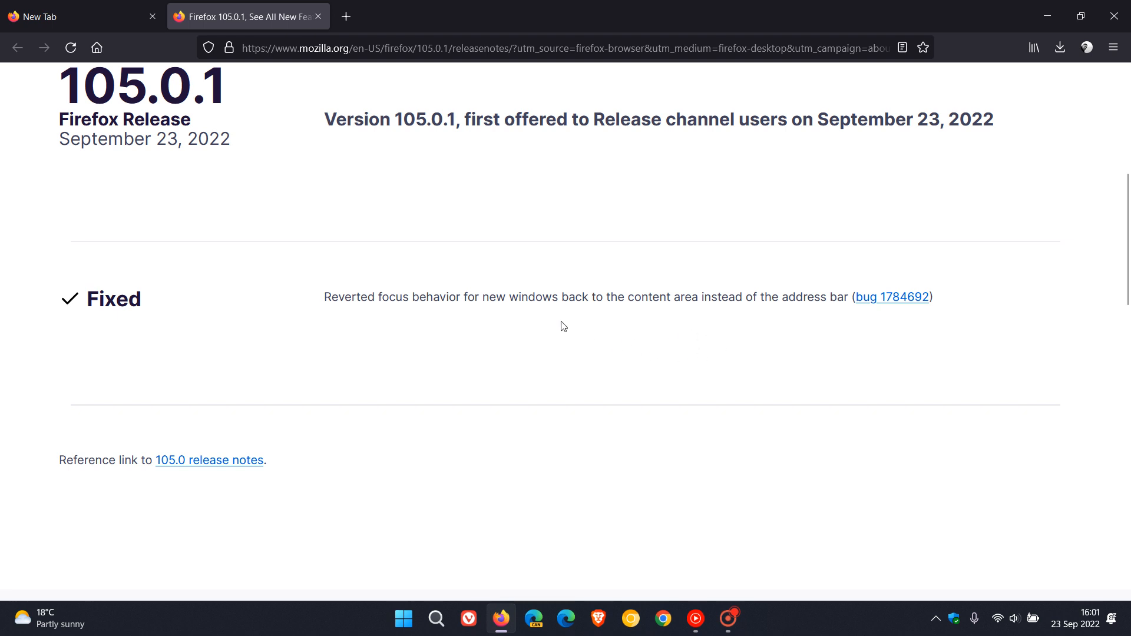
{"action": "left_click", "coordinate": [71, 16]}
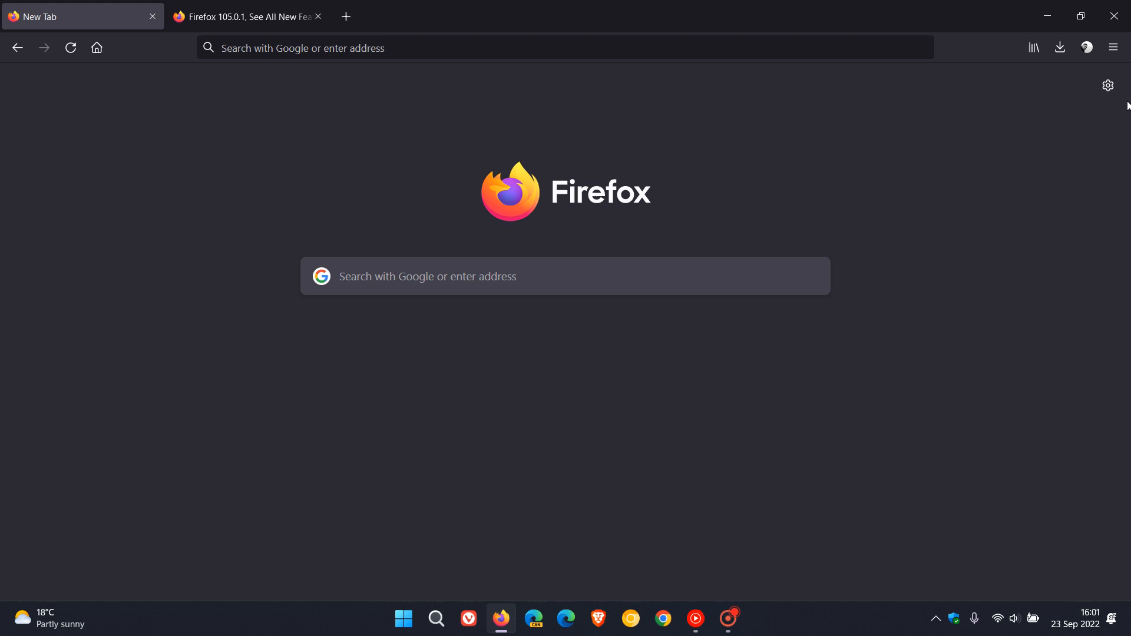
- Show Home settings with Homepage and new windows left on Firefox Home (Default), then back to New Tab
{"action": "left_click", "coordinate": [1108, 84]}
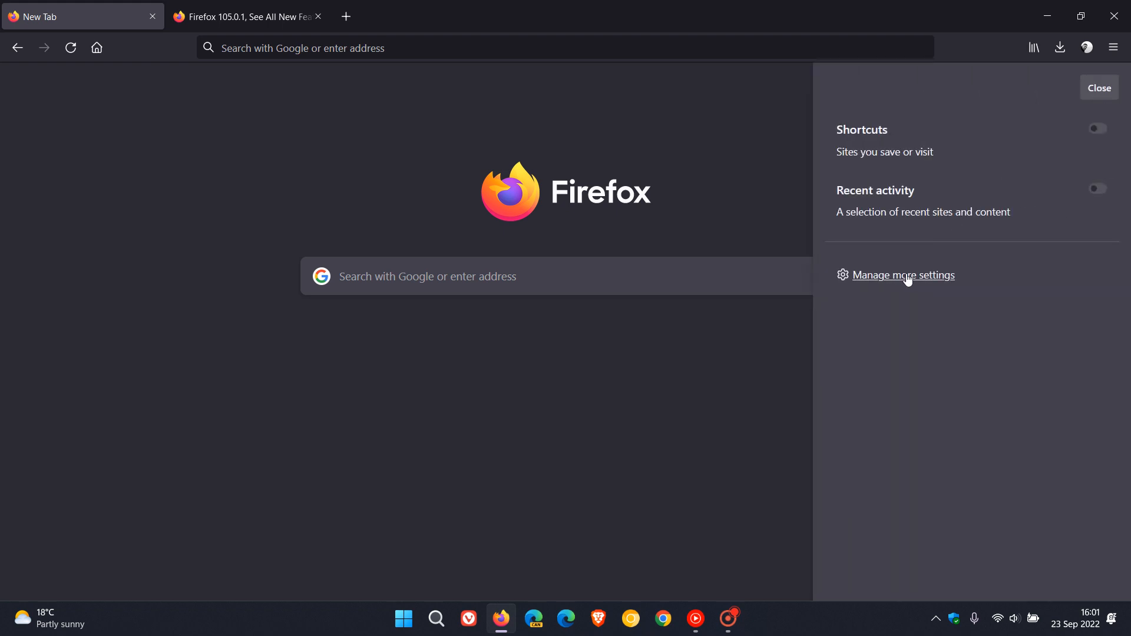
{"action": "left_click", "coordinate": [904, 275]}
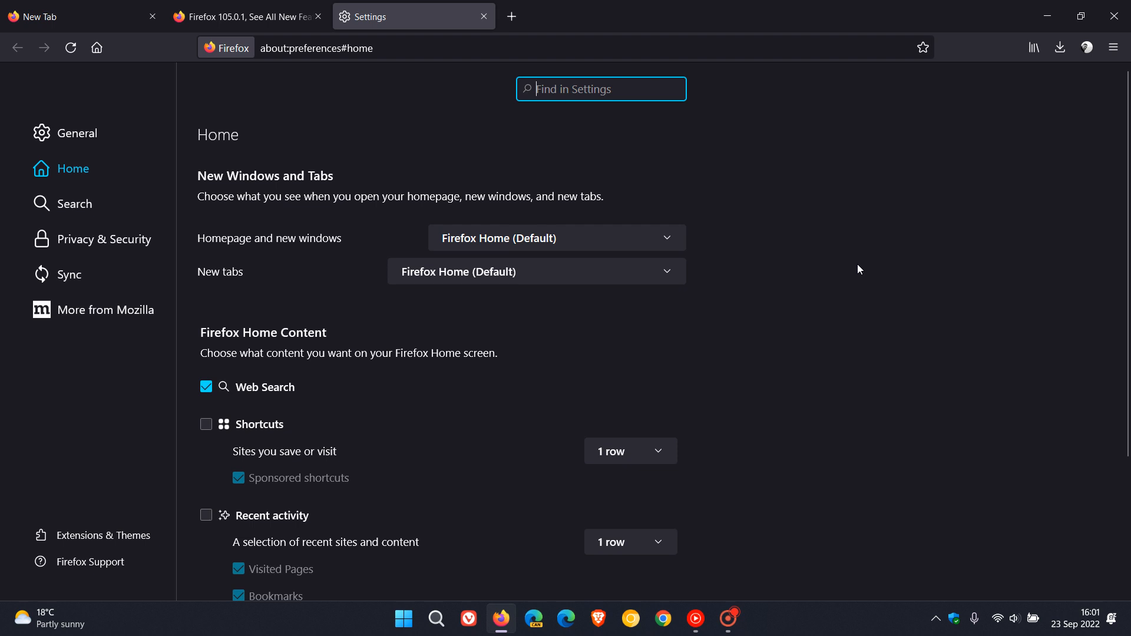
{"action": "mouse_move", "coordinate": [347, 244]}
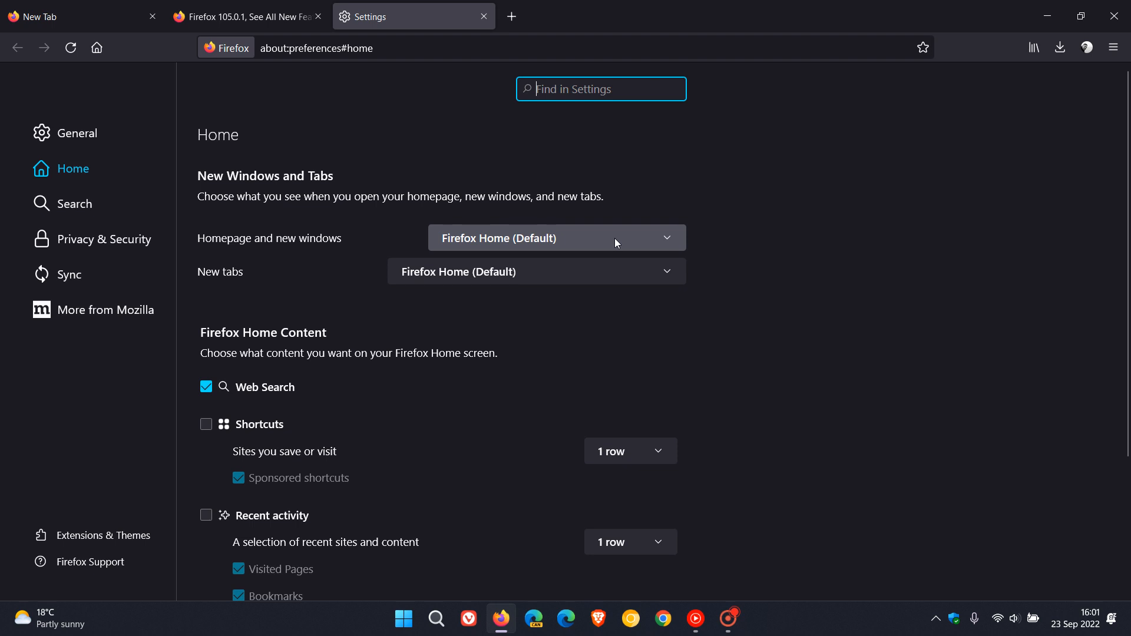
{"action": "left_click", "coordinate": [555, 238]}
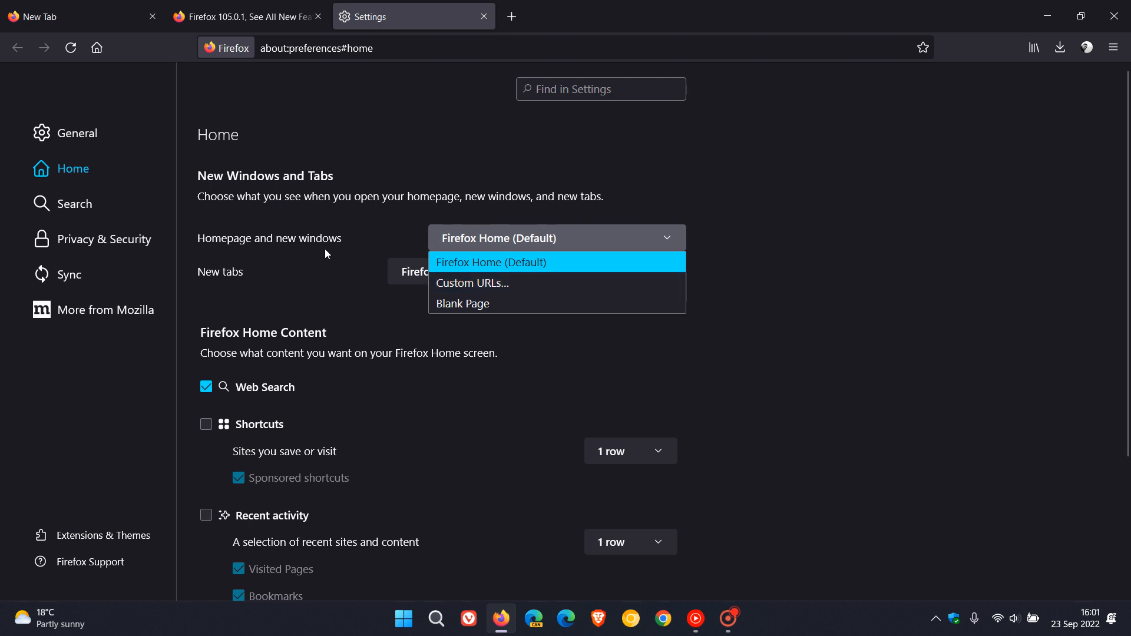
{"action": "mouse_move", "coordinate": [618, 282]}
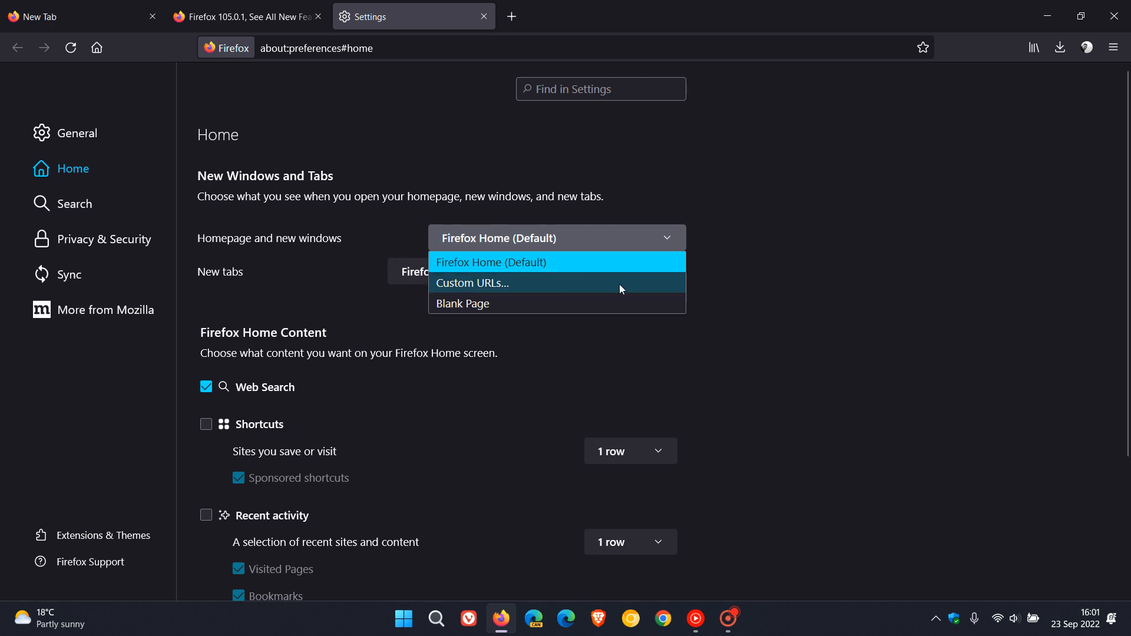
{"action": "mouse_move", "coordinate": [607, 290]}
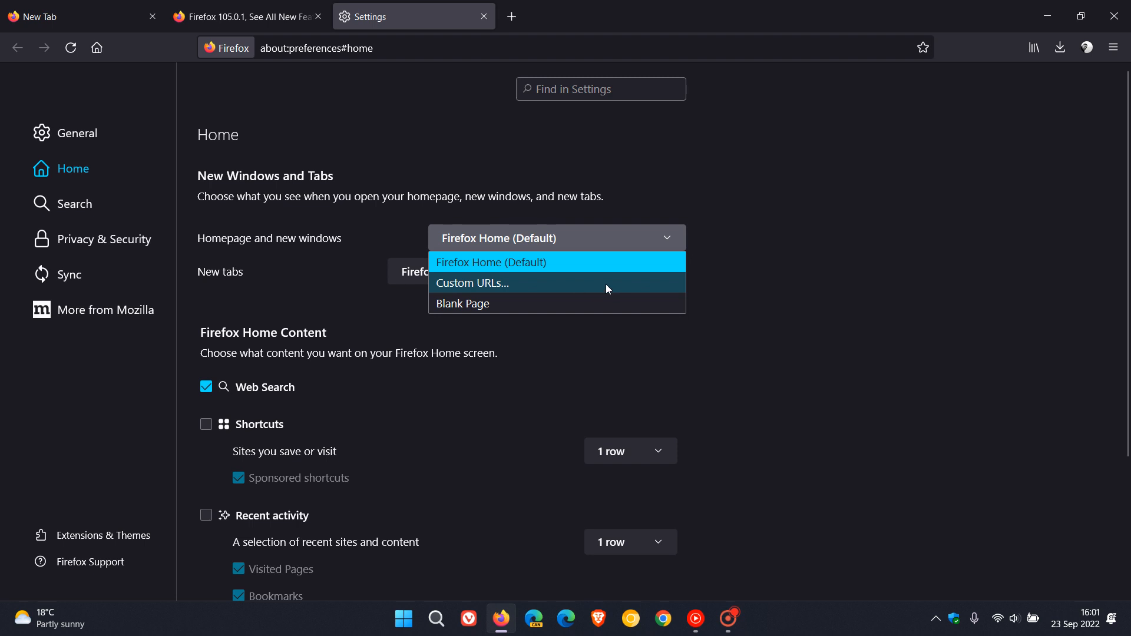
{"action": "mouse_move", "coordinate": [851, 269]}
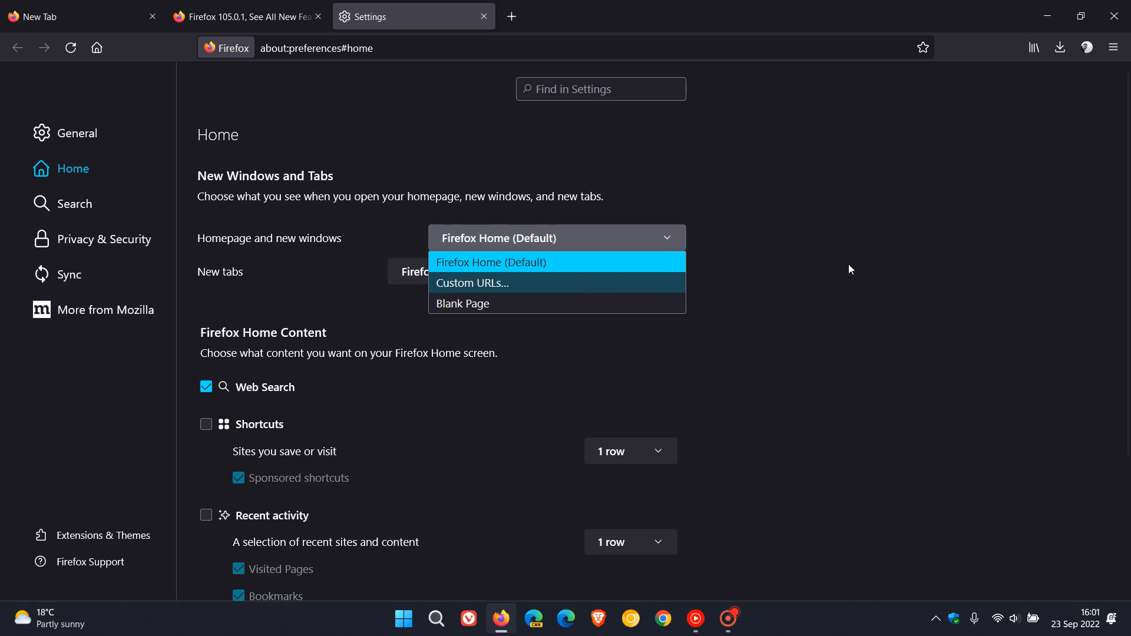
{"action": "mouse_move", "coordinate": [838, 265]}
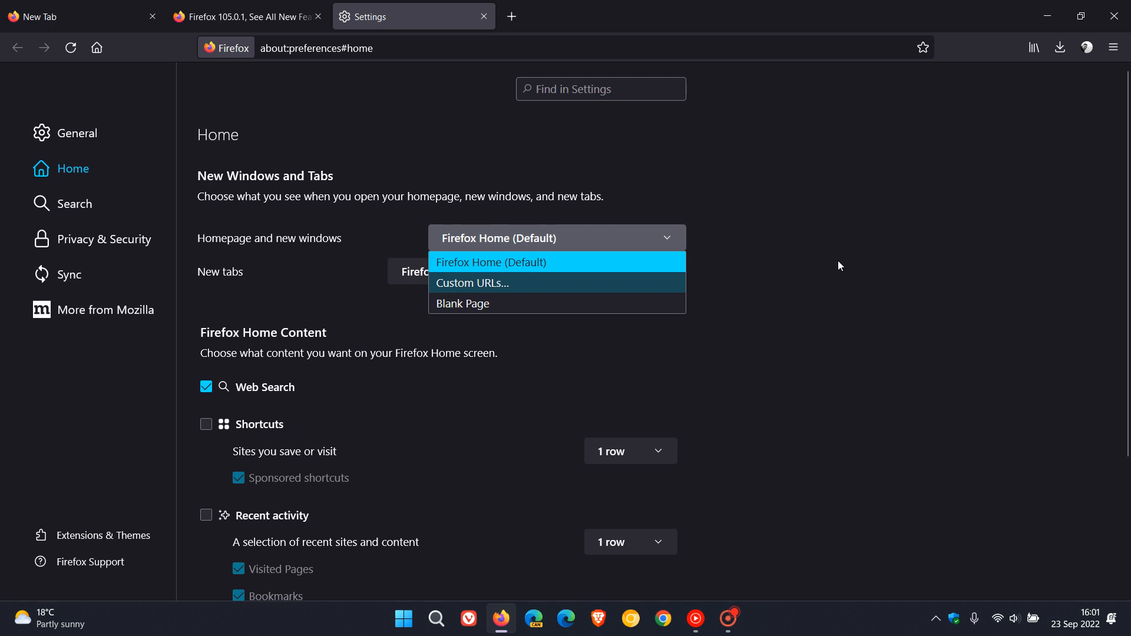
{"action": "left_click", "coordinate": [490, 262]}
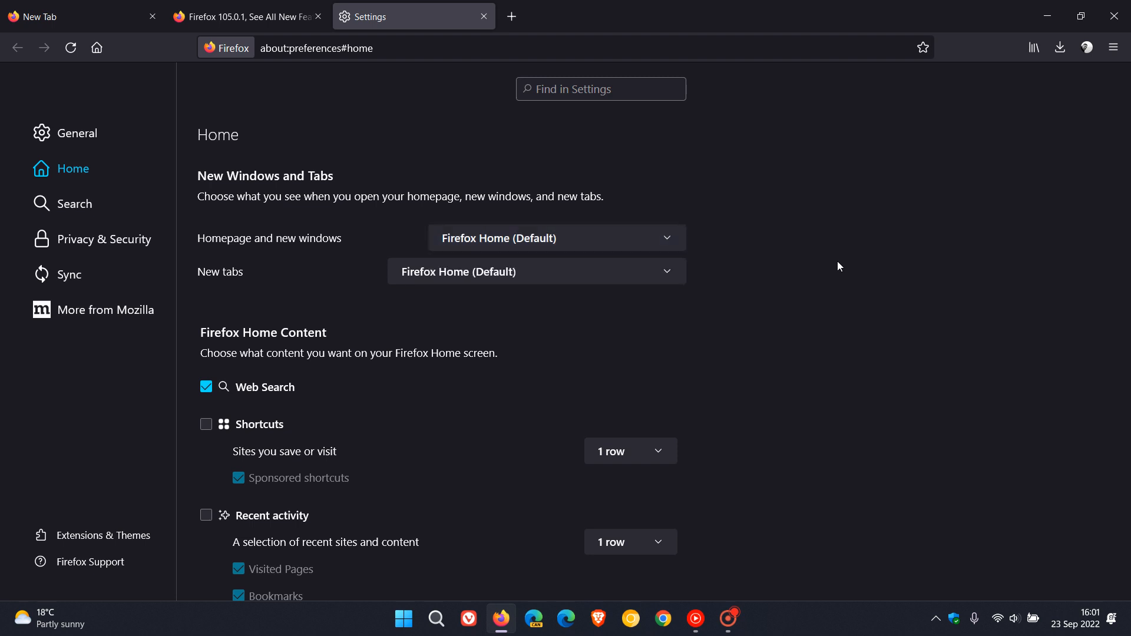
{"action": "left_click", "coordinate": [72, 15]}
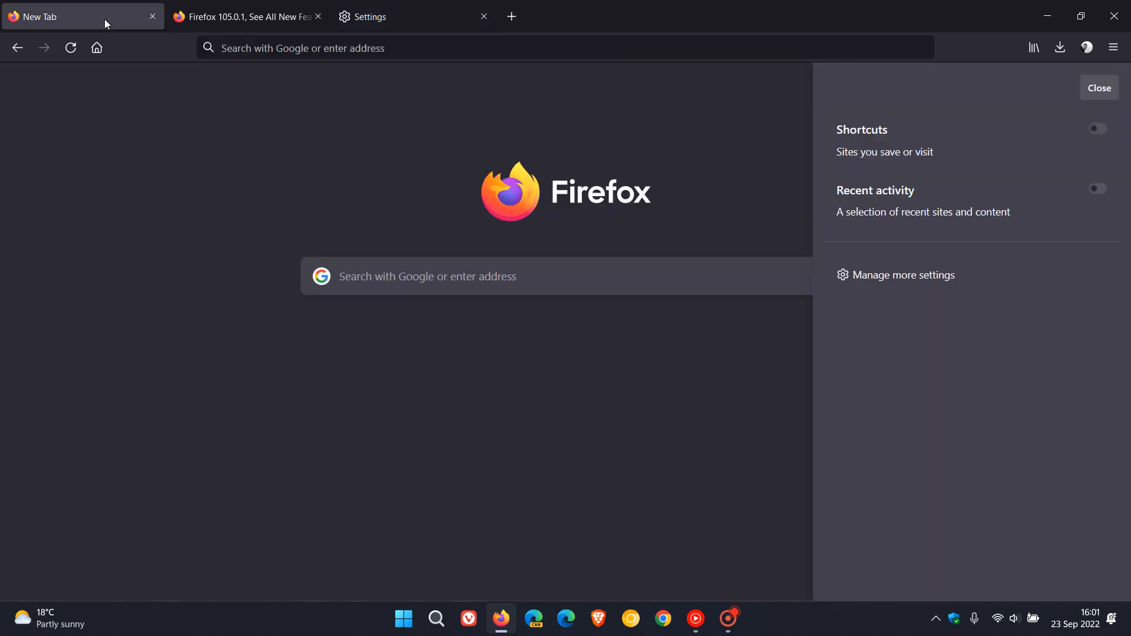
{"action": "mouse_move", "coordinate": [1099, 87]}
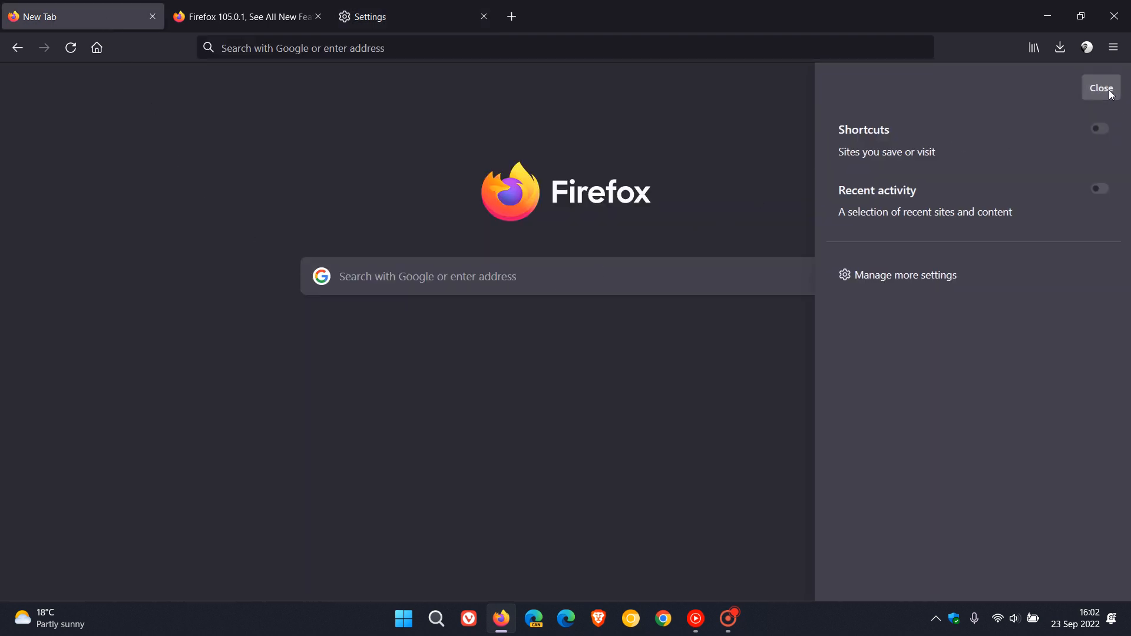
- Close the New Tab customization panel and focus the page's Google search box
{"action": "left_click", "coordinate": [1099, 87]}
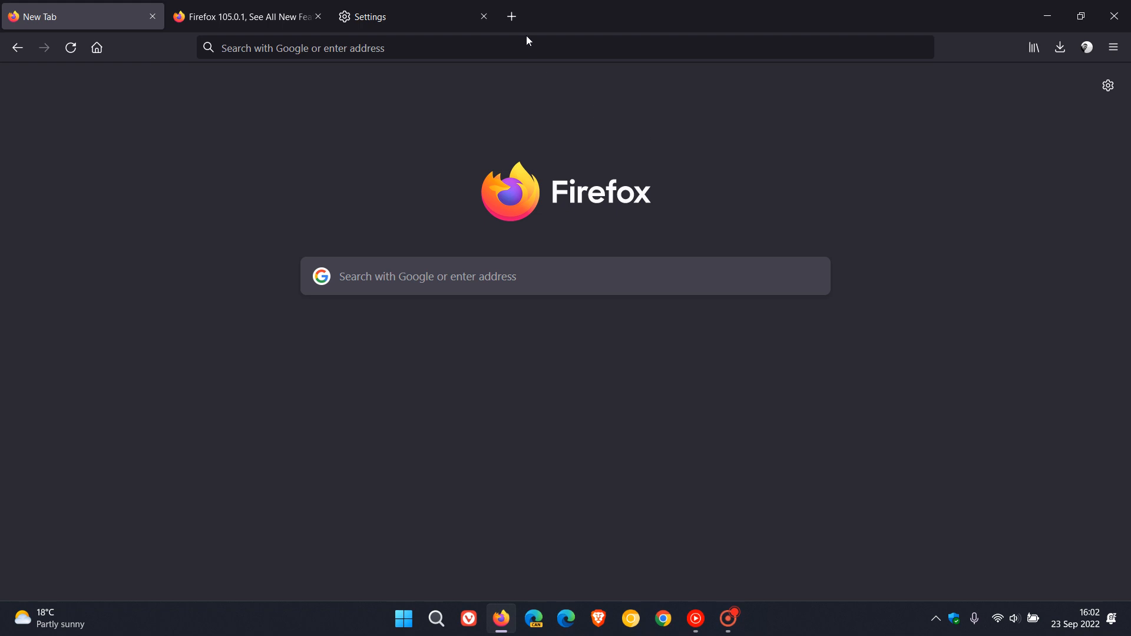
{"action": "mouse_move", "coordinate": [717, 96]}
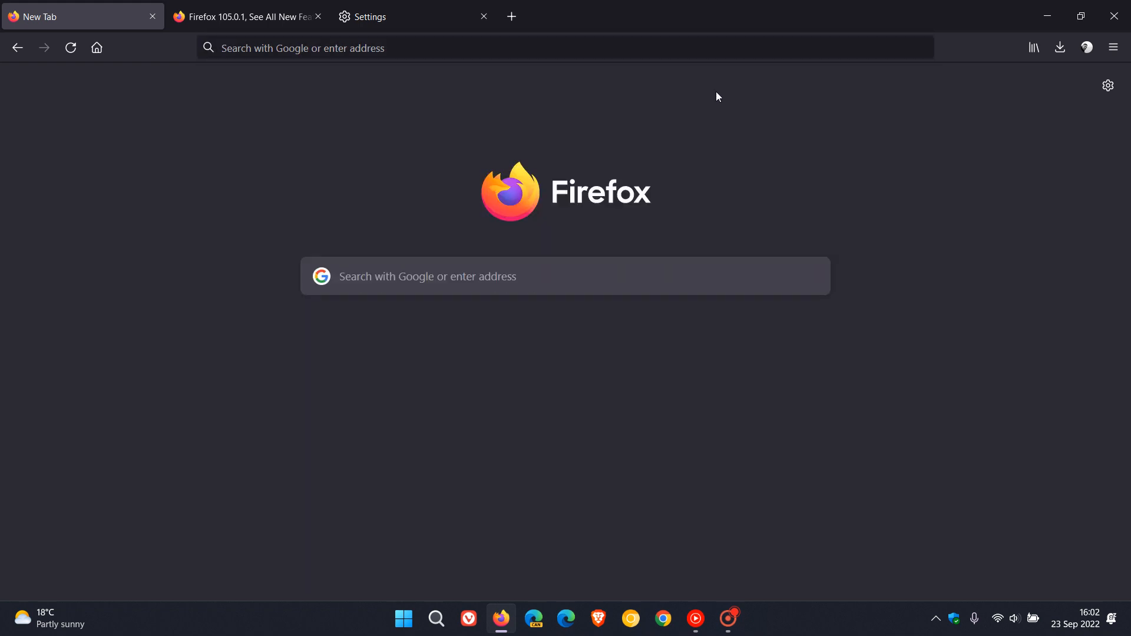
{"action": "mouse_move", "coordinate": [683, 117]}
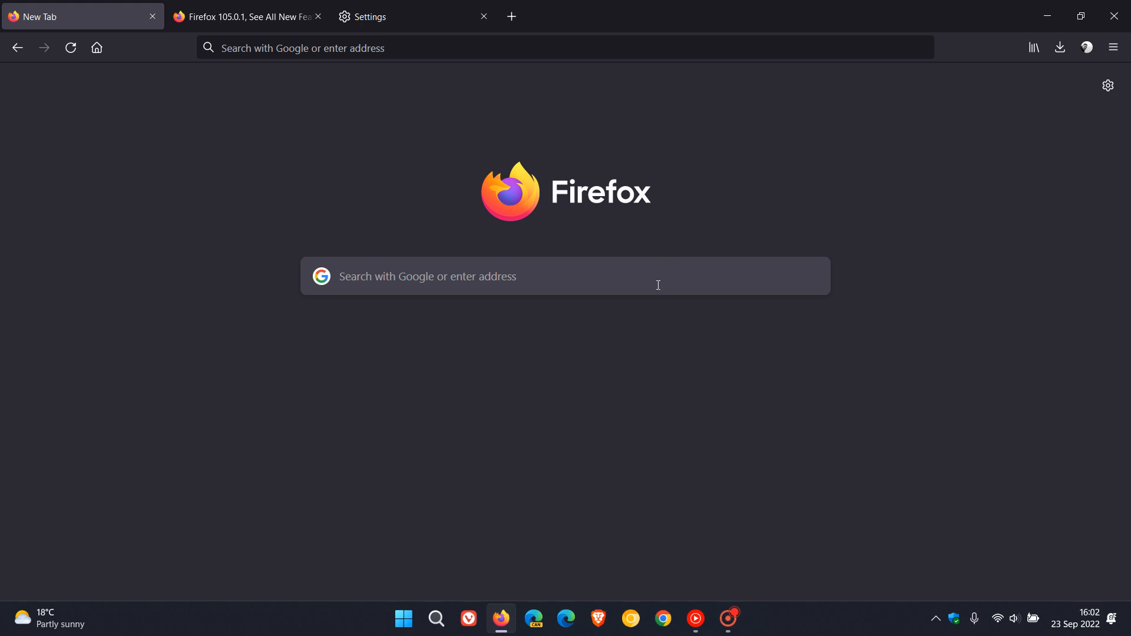
{"action": "left_click", "coordinate": [564, 275]}
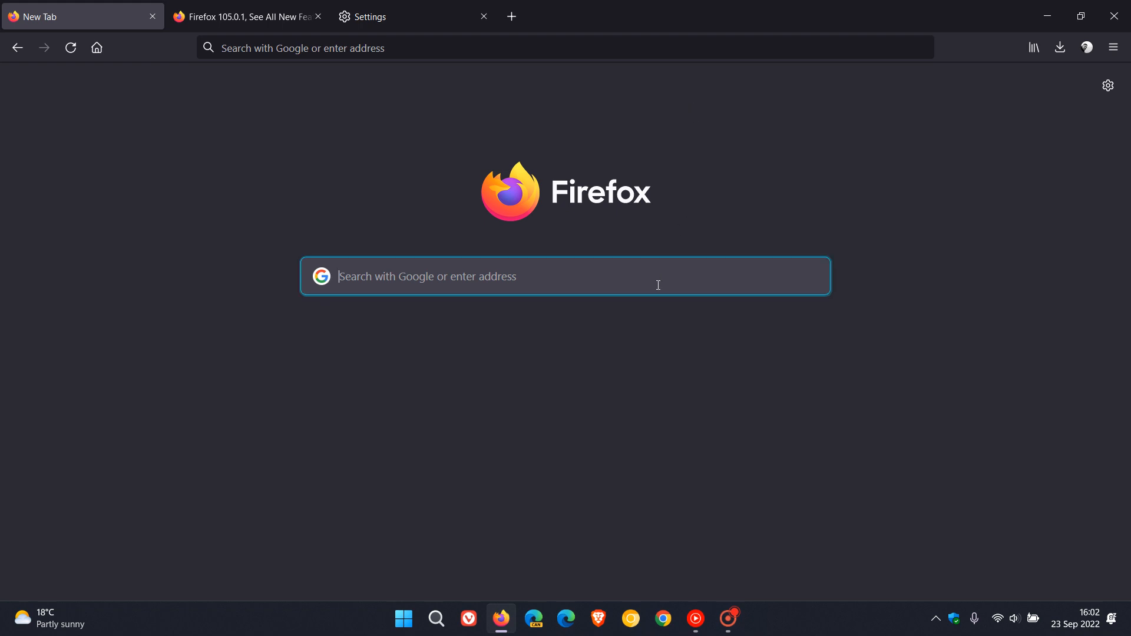
{"action": "mouse_move", "coordinate": [940, 267]}
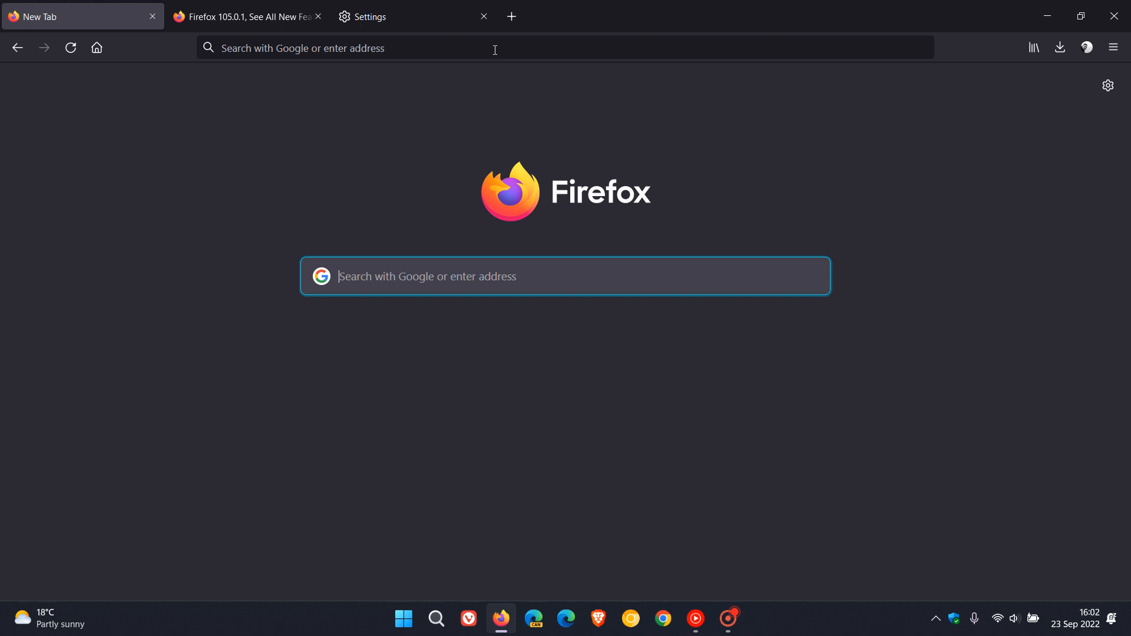
{"action": "mouse_move", "coordinate": [817, 206]}
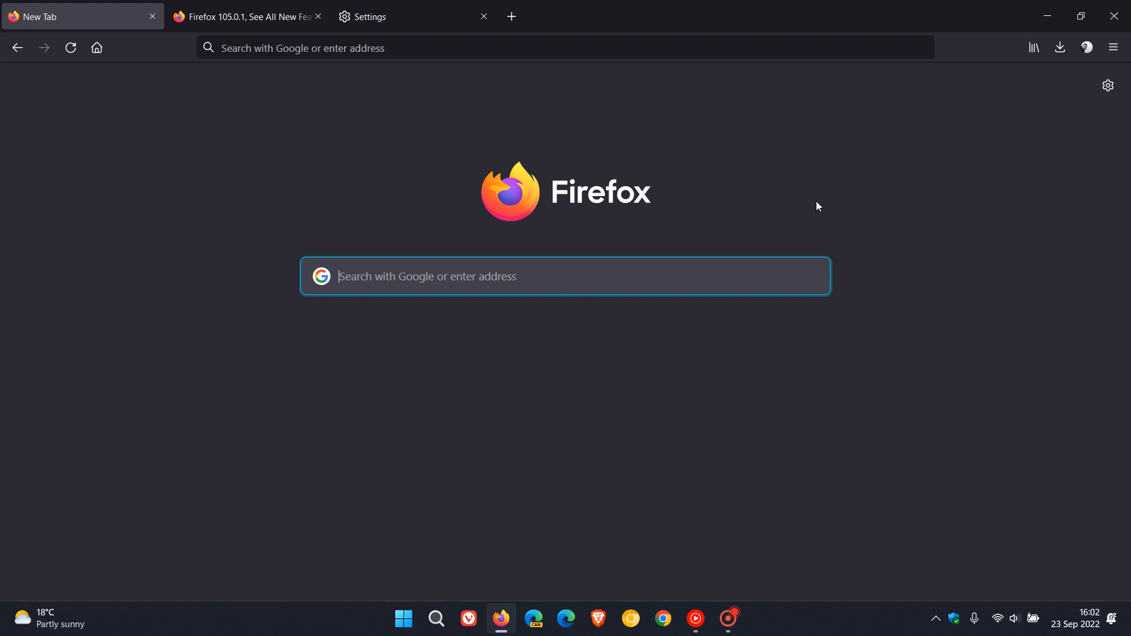
{"action": "mouse_move", "coordinate": [518, 239]}
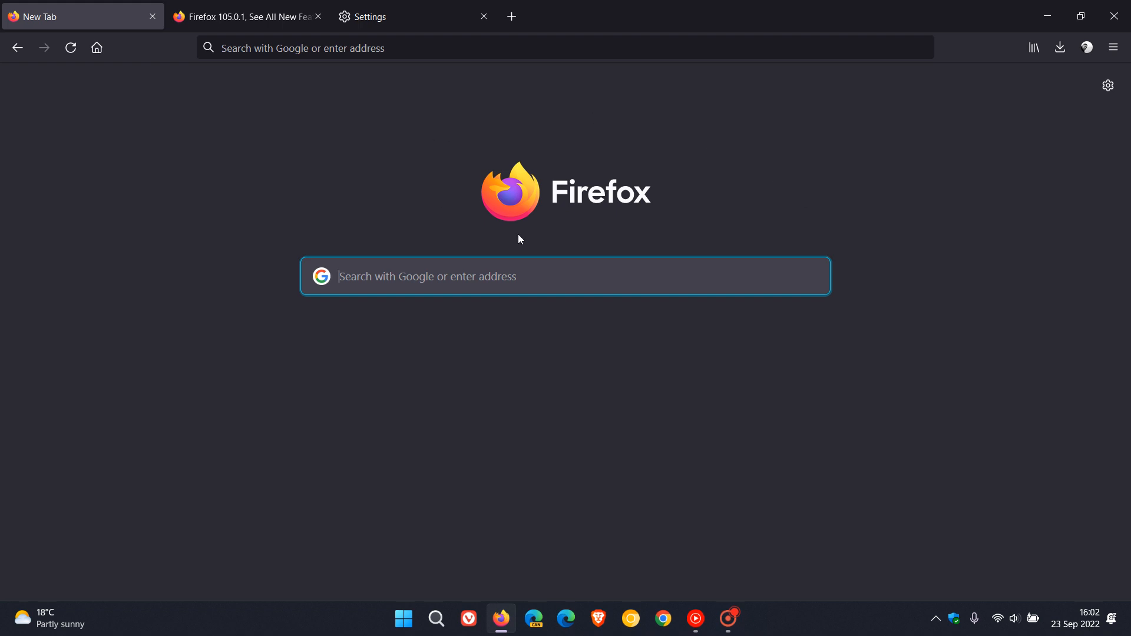